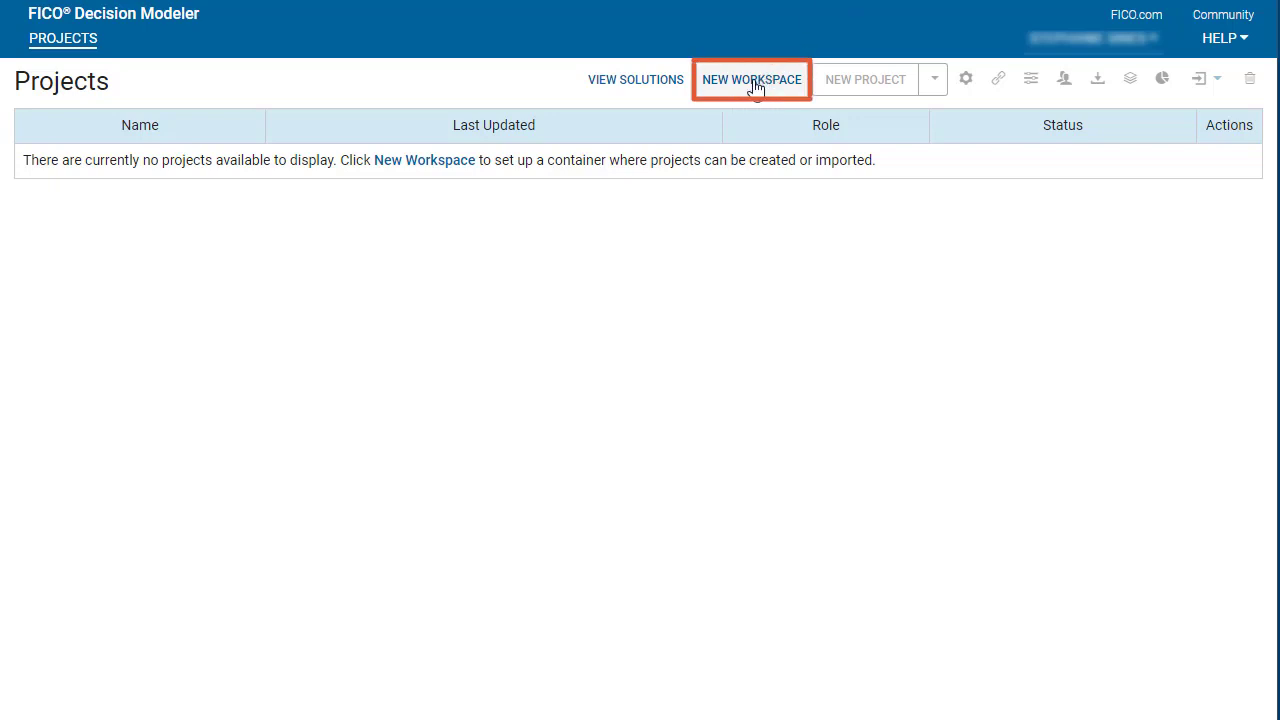
{"action": "mouse_move", "coordinate": [424, 160]}
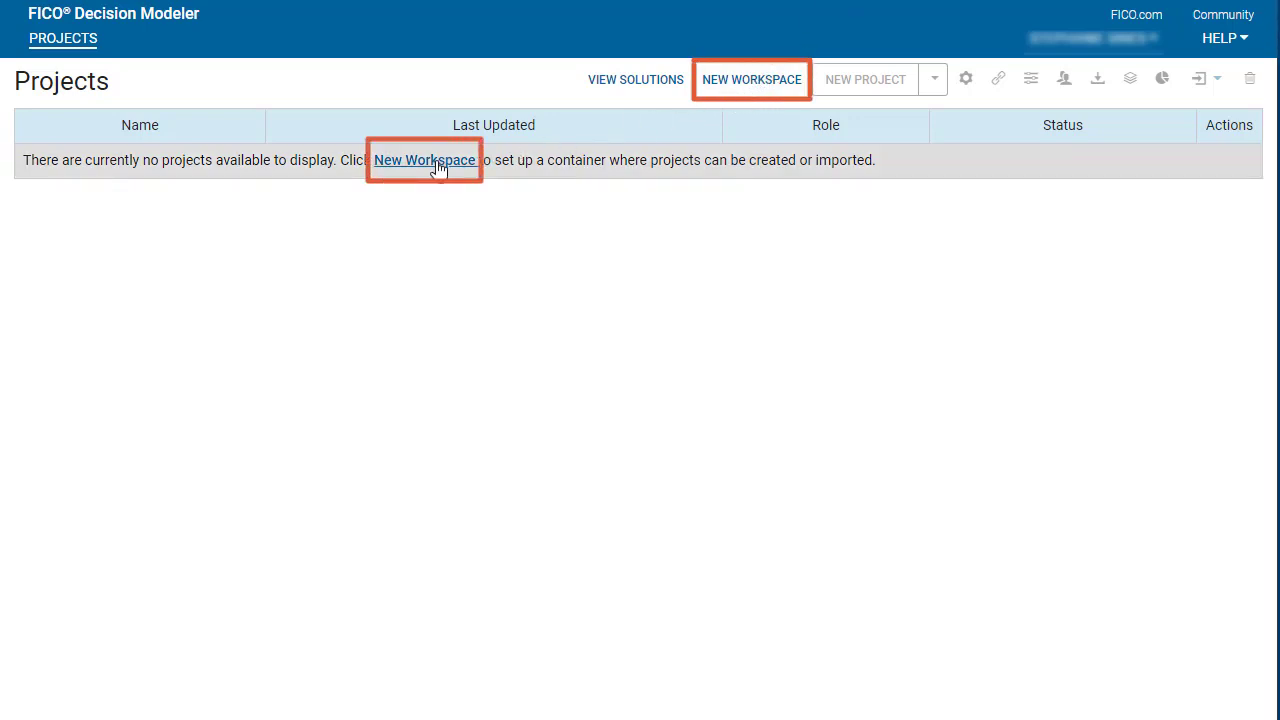
Create a new workspace named 'CollegeApplication', which appears with the Owner role.
{"action": "left_click", "coordinate": [424, 160]}
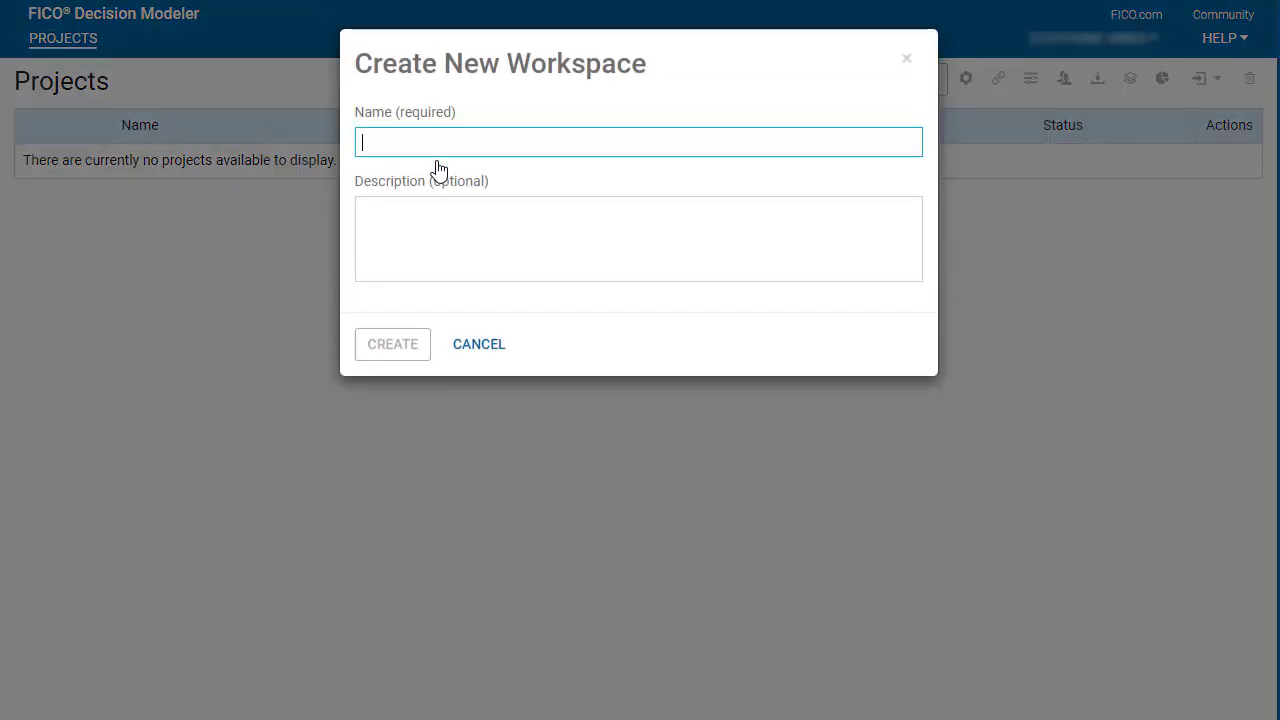
{"action": "type", "text": "CollegeApplication"}
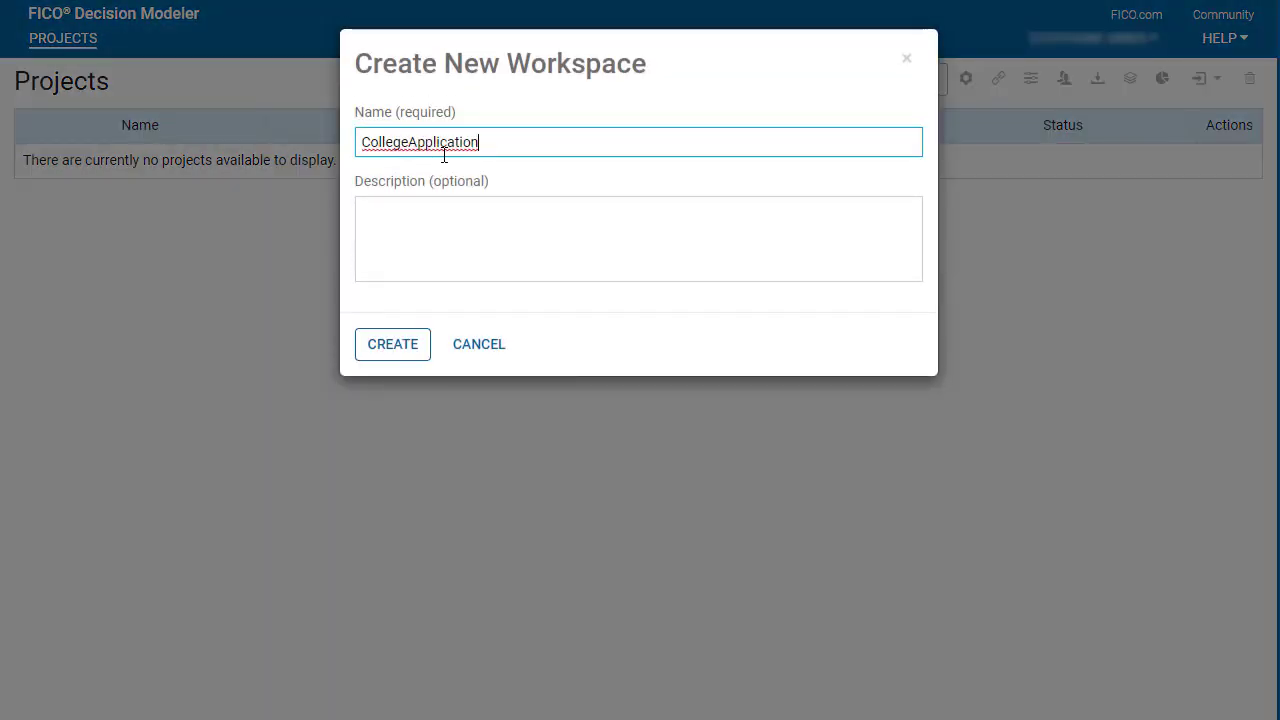
{"action": "left_click", "coordinate": [392, 344]}
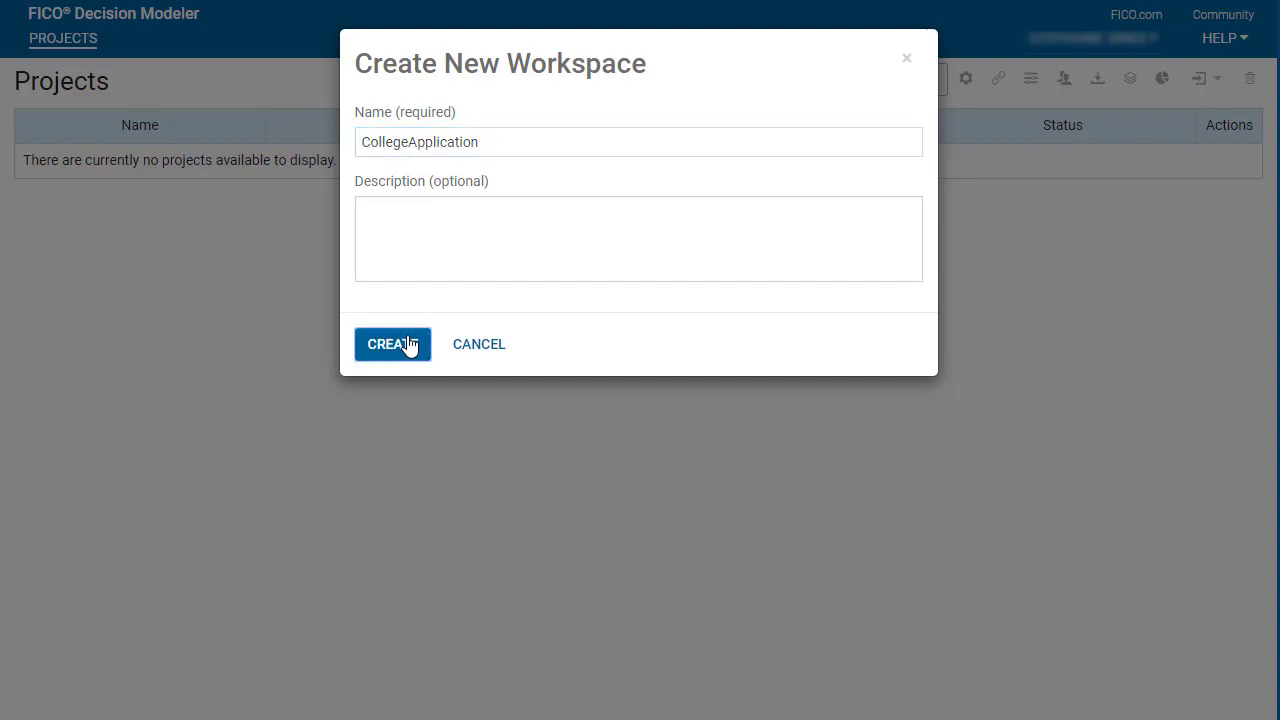
{"action": "left_click", "coordinate": [392, 344]}
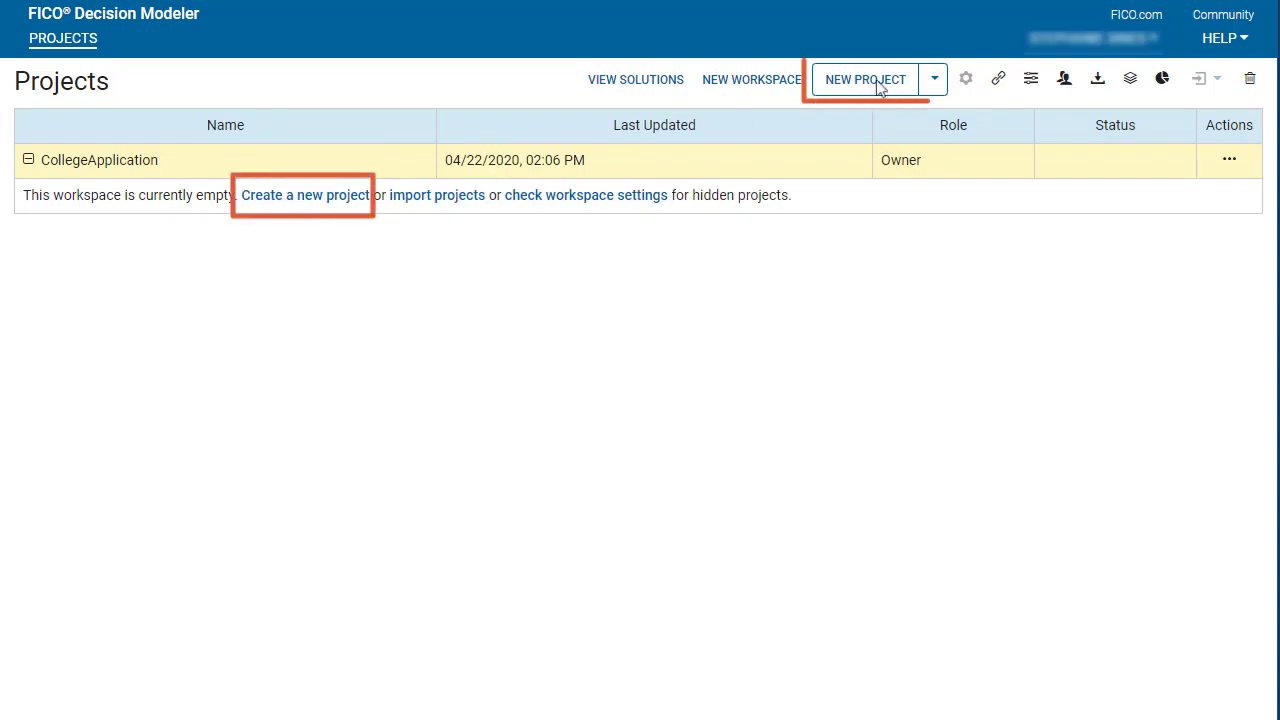
{"action": "mouse_move", "coordinate": [864, 79]}
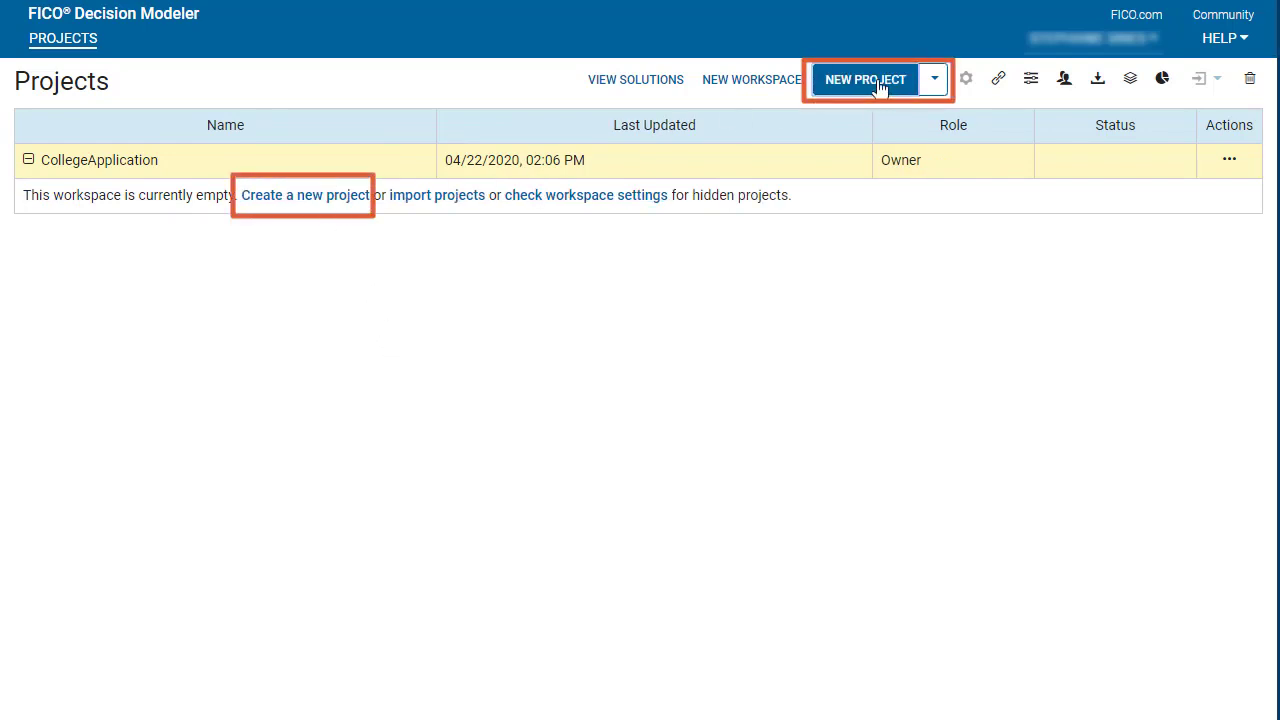
Add project 'CollegeApplicationProject' to the workspace and dismiss the creation confirmation.
{"action": "left_click", "coordinate": [864, 79]}
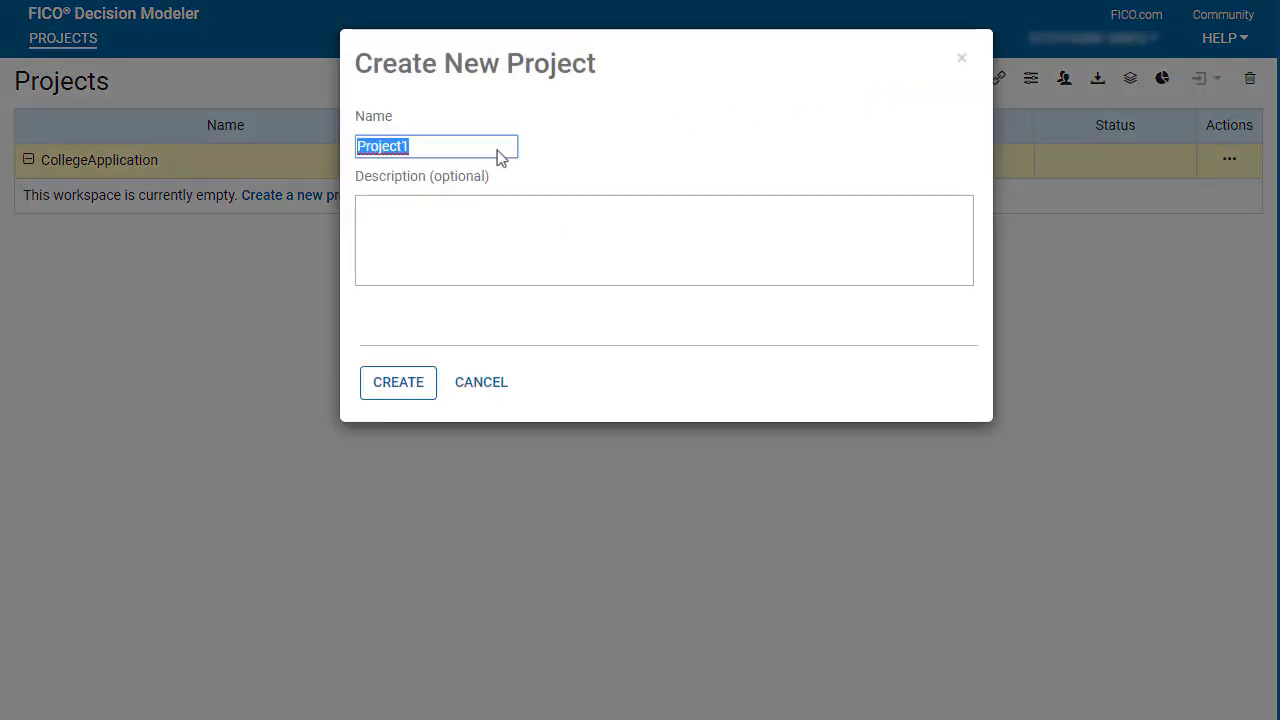
{"action": "type", "text": "CollegeApplicationProject"}
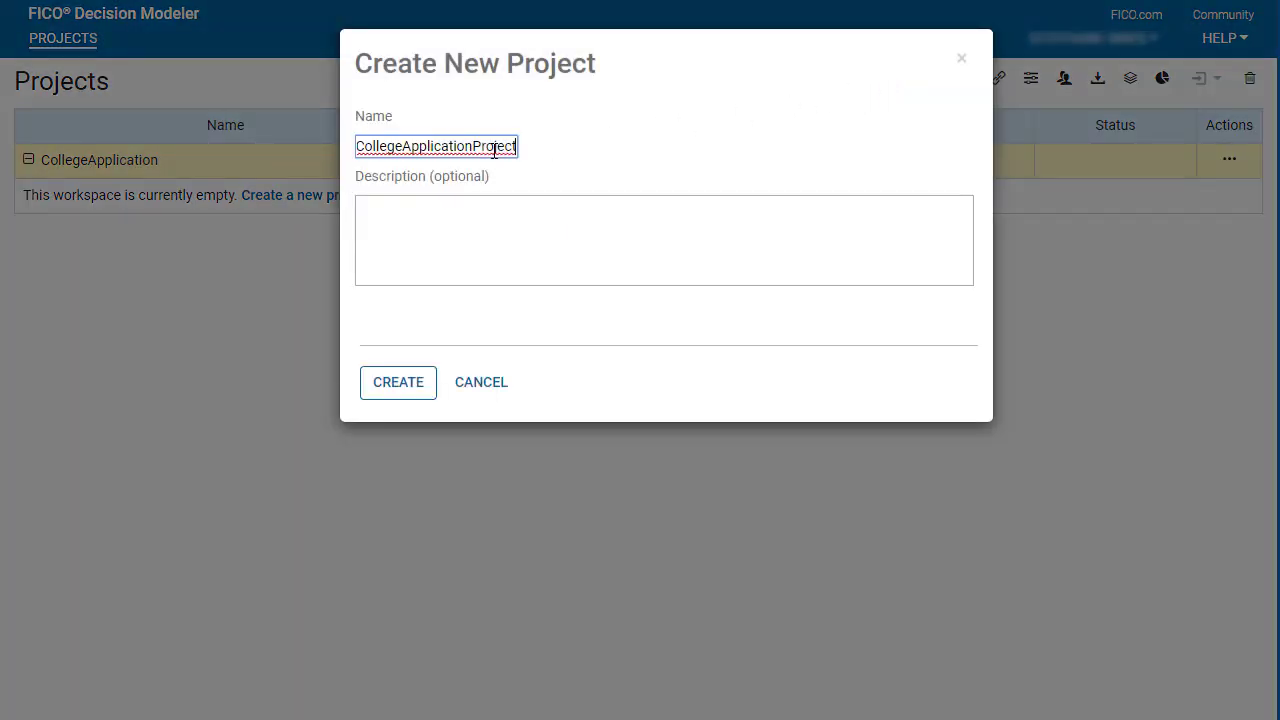
{"action": "left_click", "coordinate": [398, 382]}
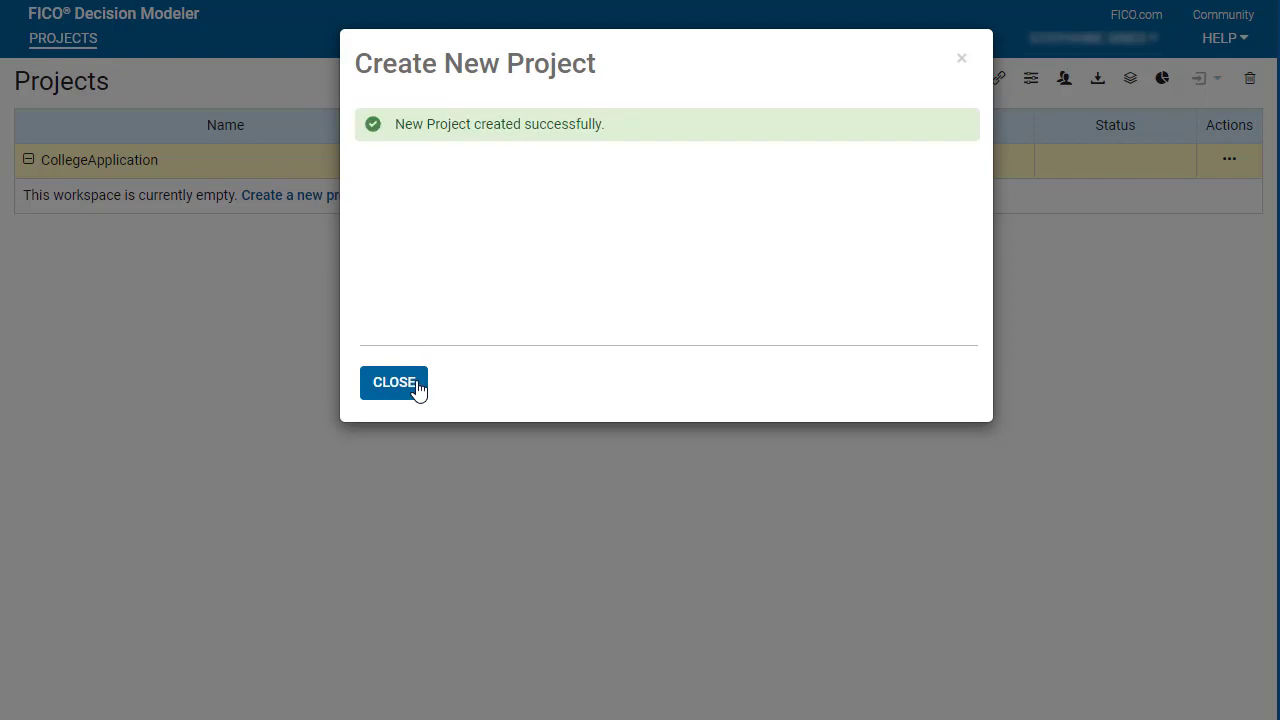
{"action": "left_click", "coordinate": [393, 382]}
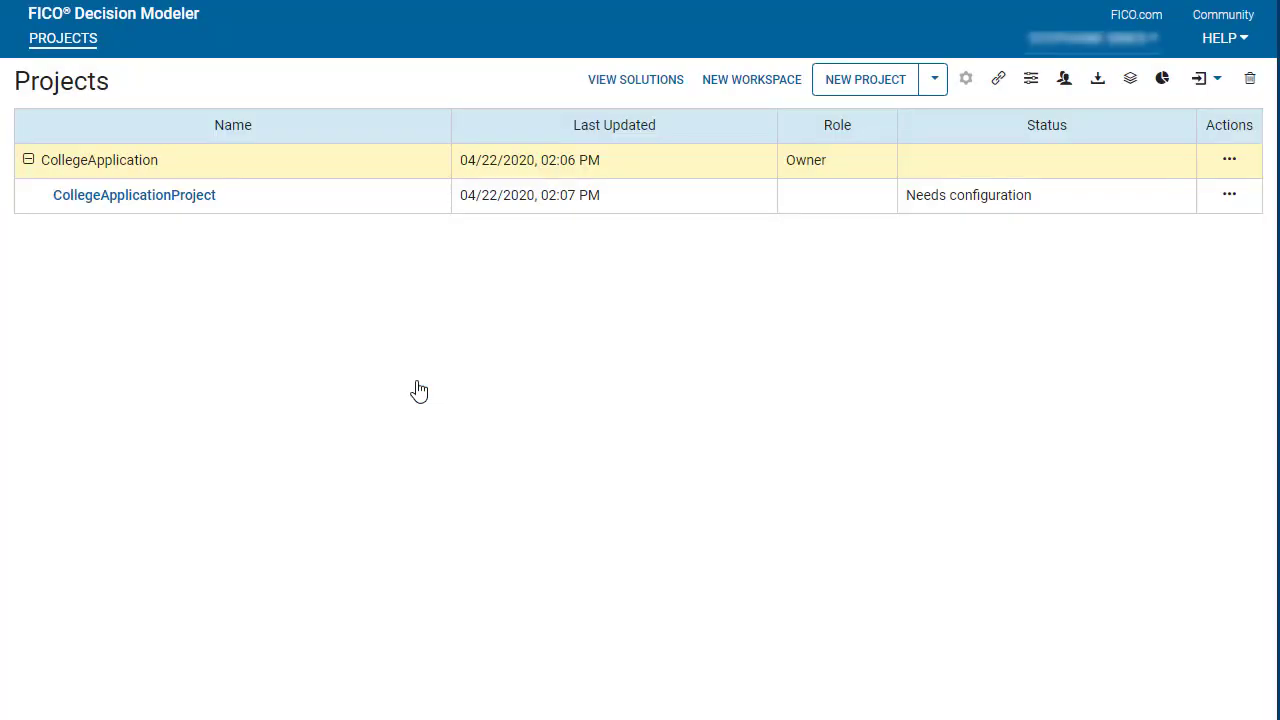
{"action": "mouse_move", "coordinate": [449, 380]}
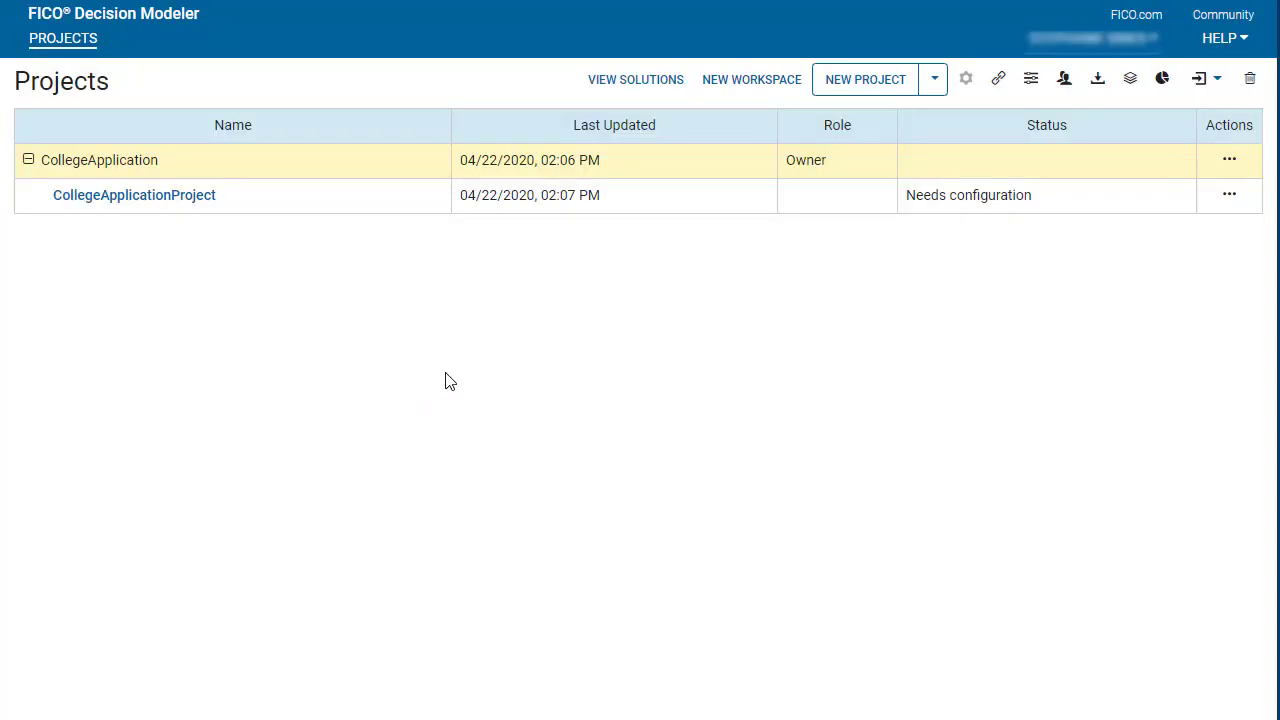
{"action": "mouse_move", "coordinate": [460, 368]}
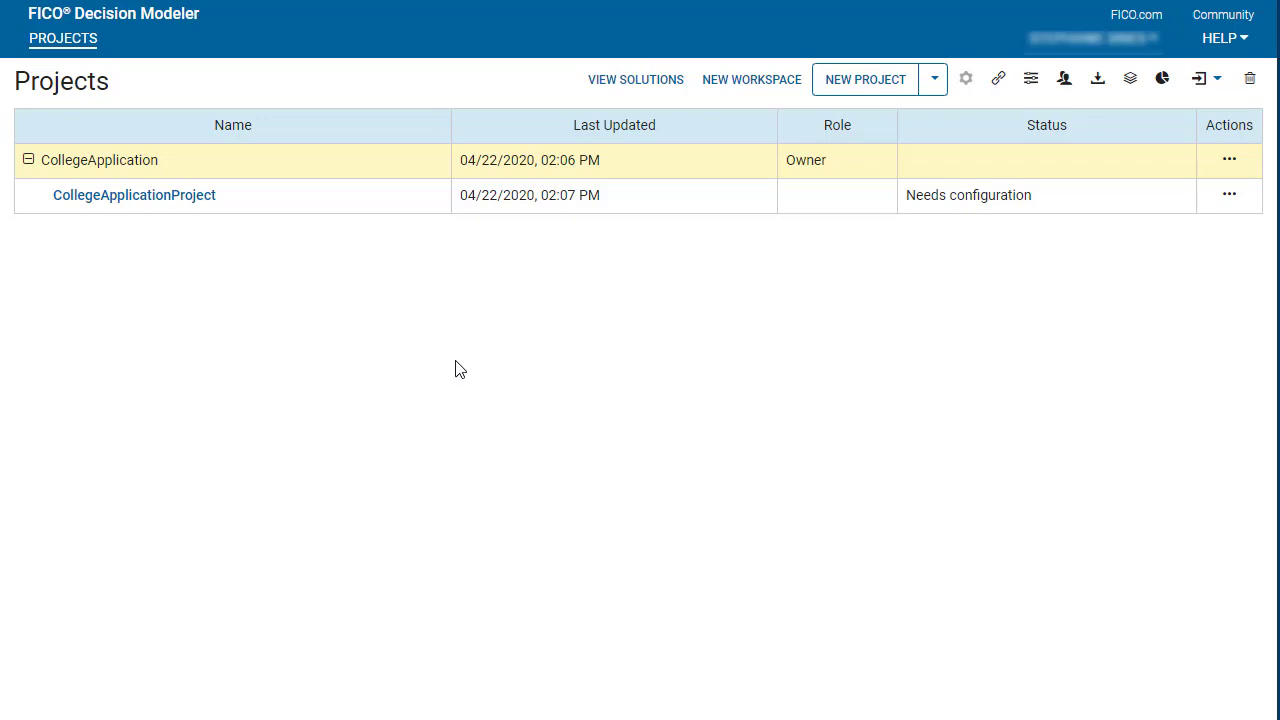
{"action": "mouse_move", "coordinate": [475, 358]}
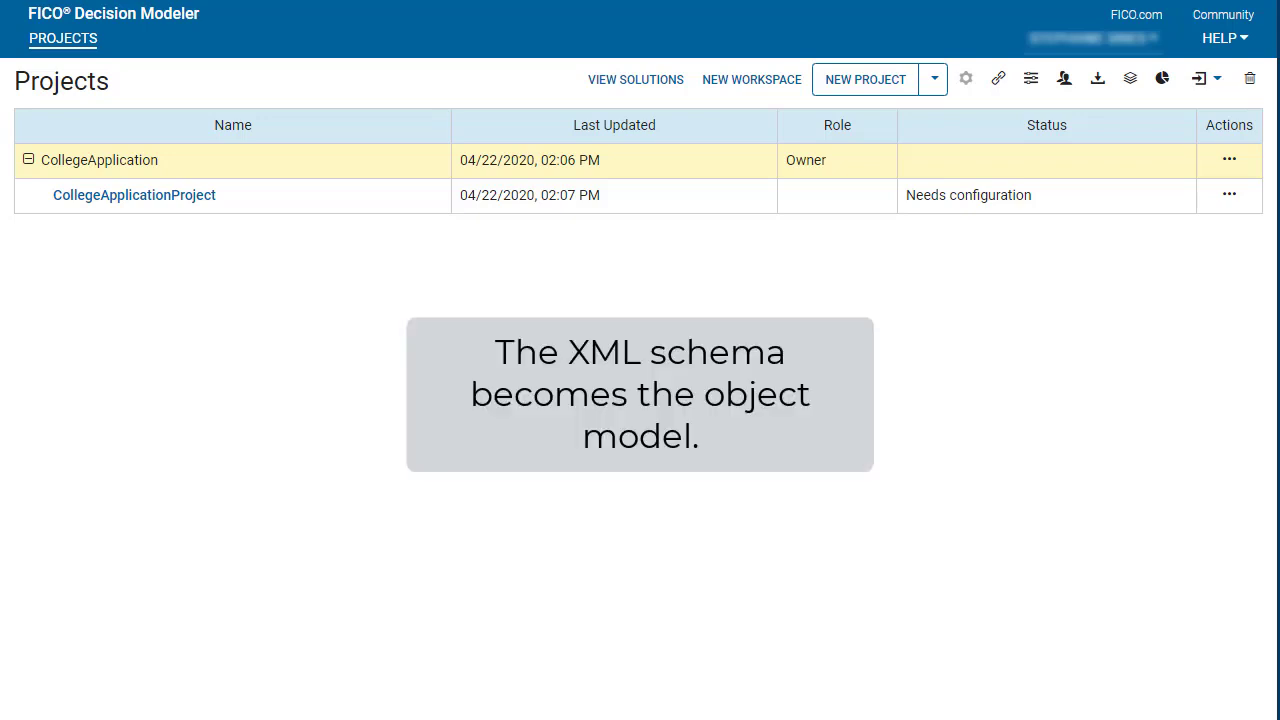
{"action": "mouse_move", "coordinate": [492, 308]}
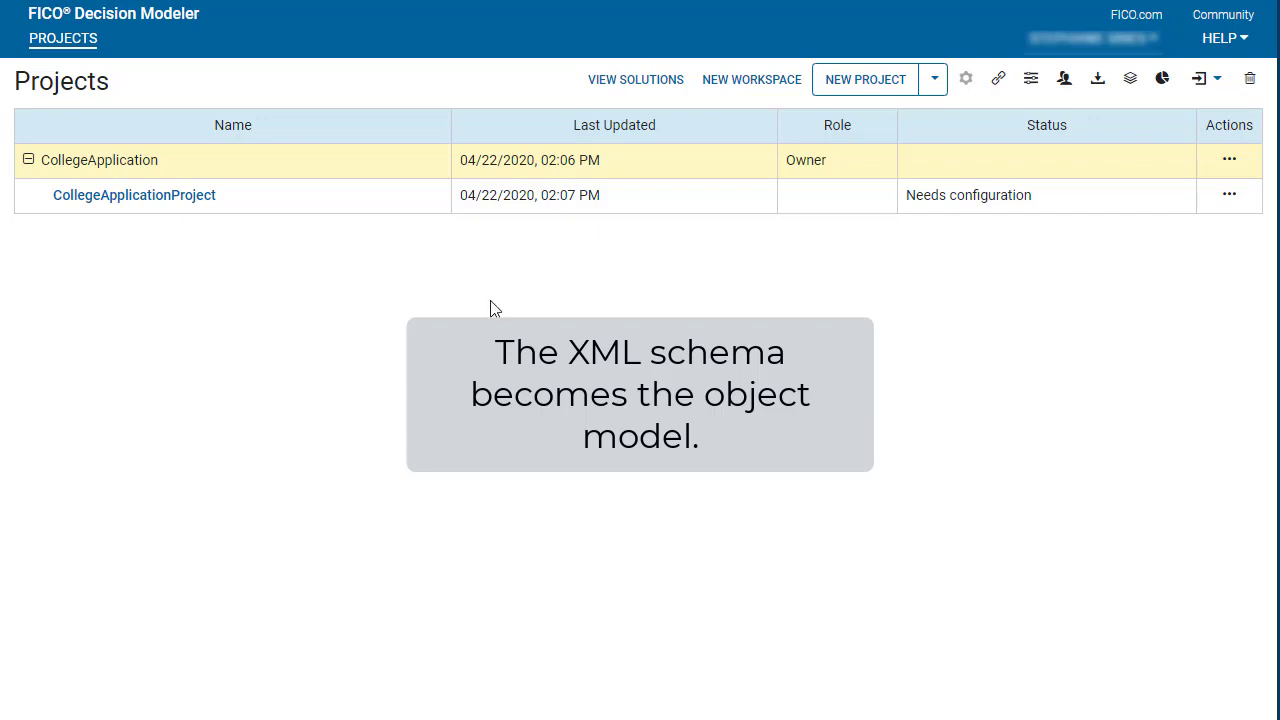
{"action": "mouse_move", "coordinate": [510, 195]}
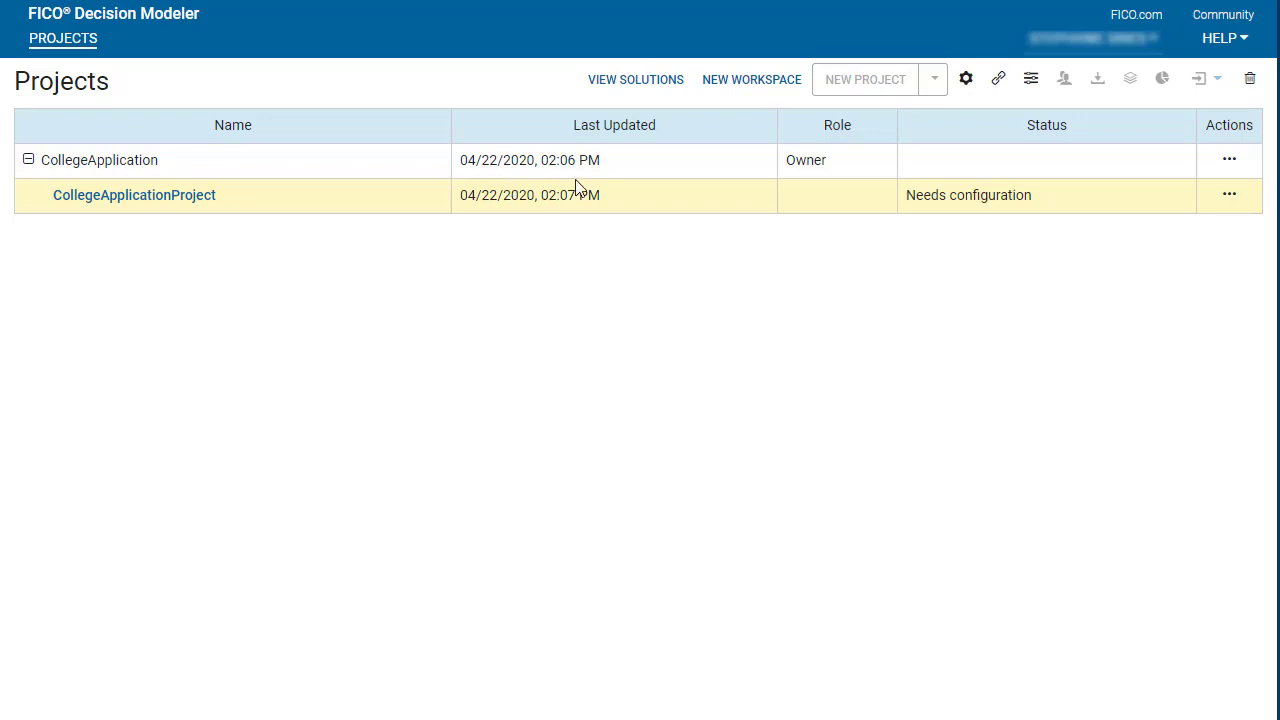
{"action": "mouse_move", "coordinate": [965, 78]}
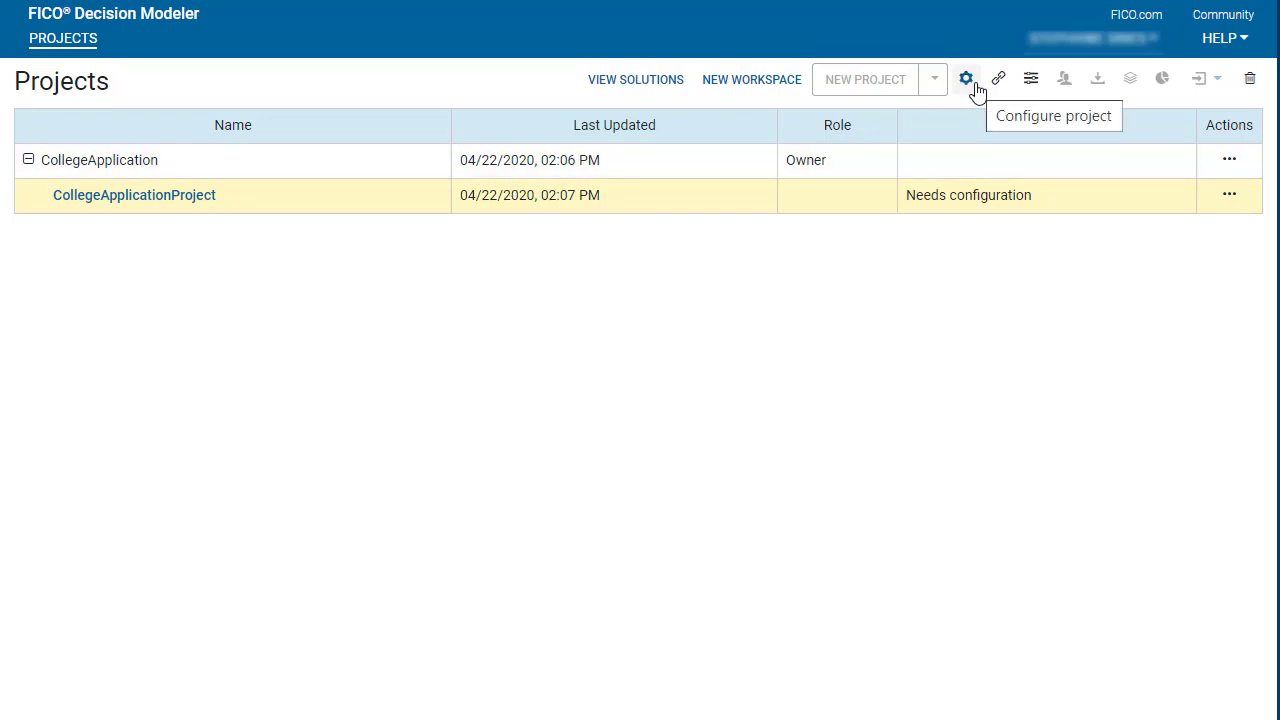
Import CollegeApplication.xsd from DMP Files and preview its elements like PersInfo and Applicant.
{"action": "left_click", "coordinate": [966, 79]}
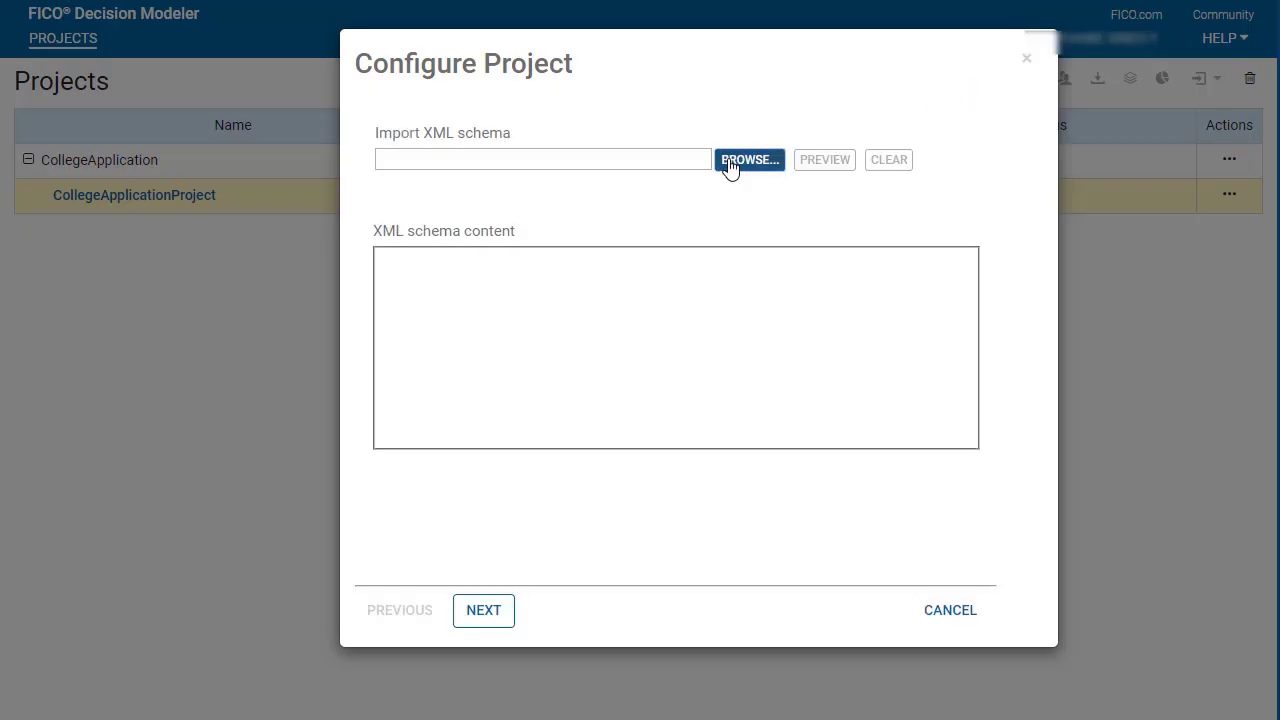
{"action": "left_click", "coordinate": [749, 159]}
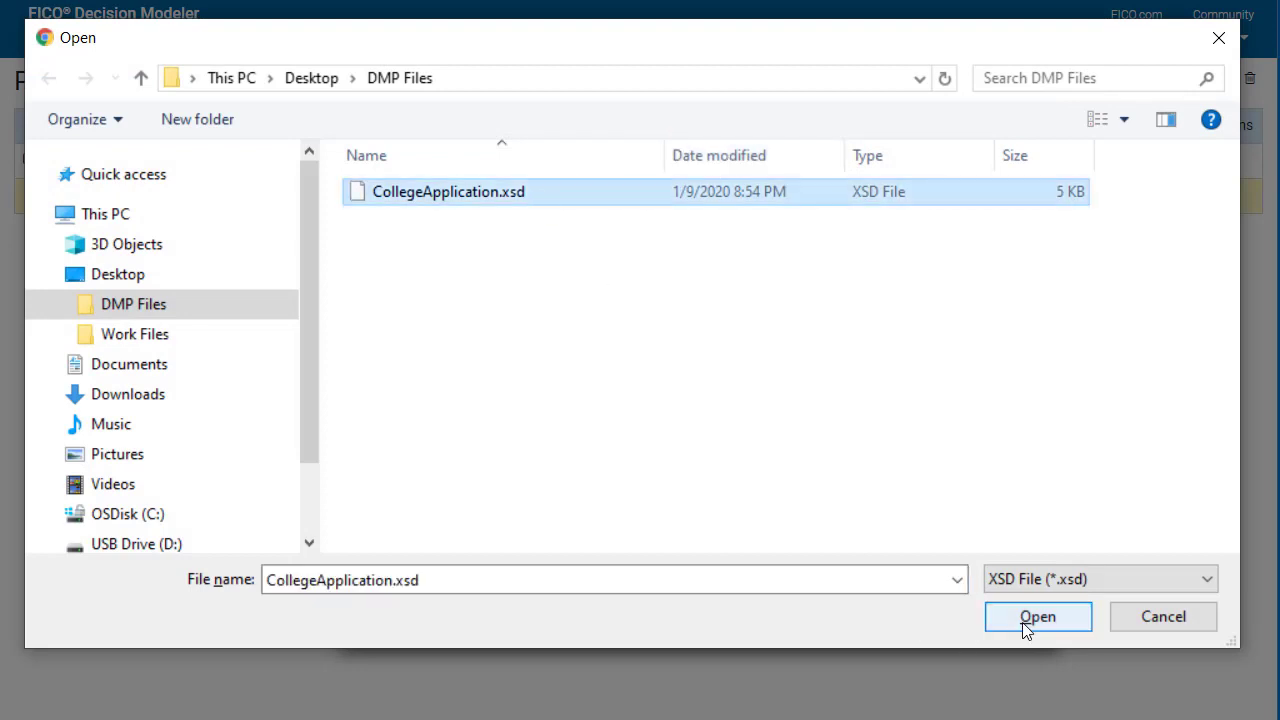
{"action": "left_click", "coordinate": [1038, 616]}
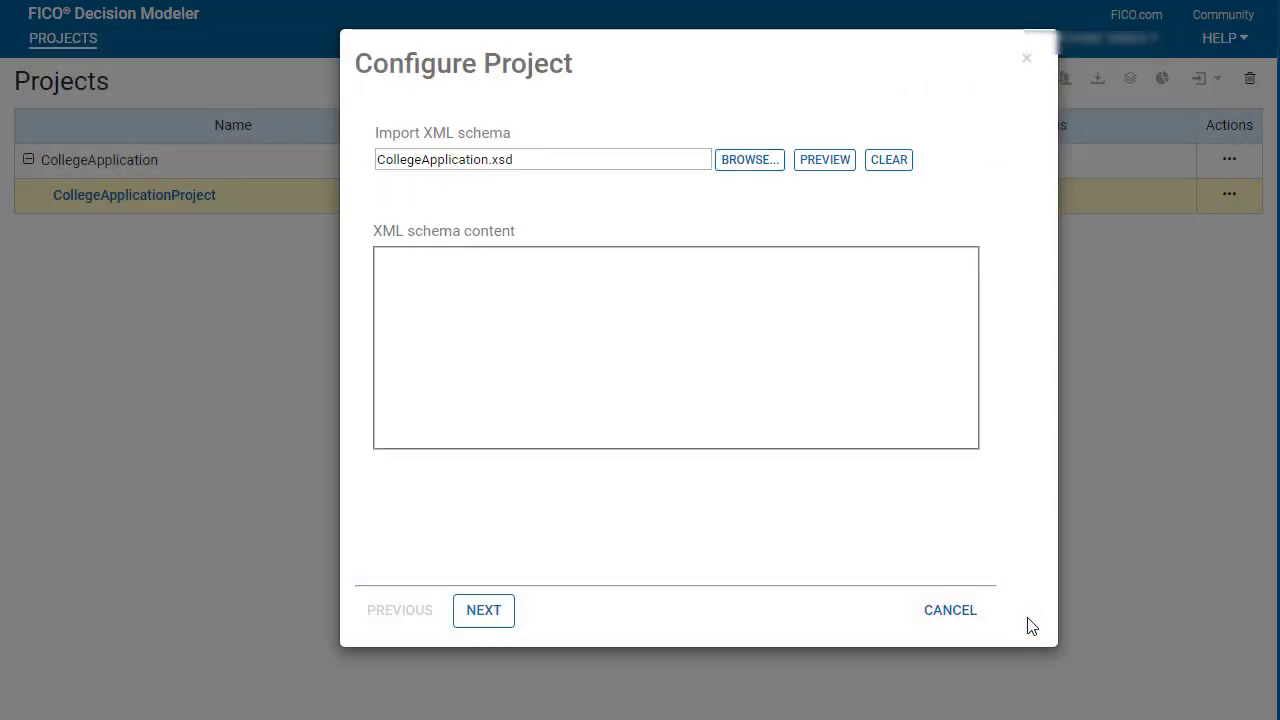
{"action": "mouse_move", "coordinate": [958, 456]}
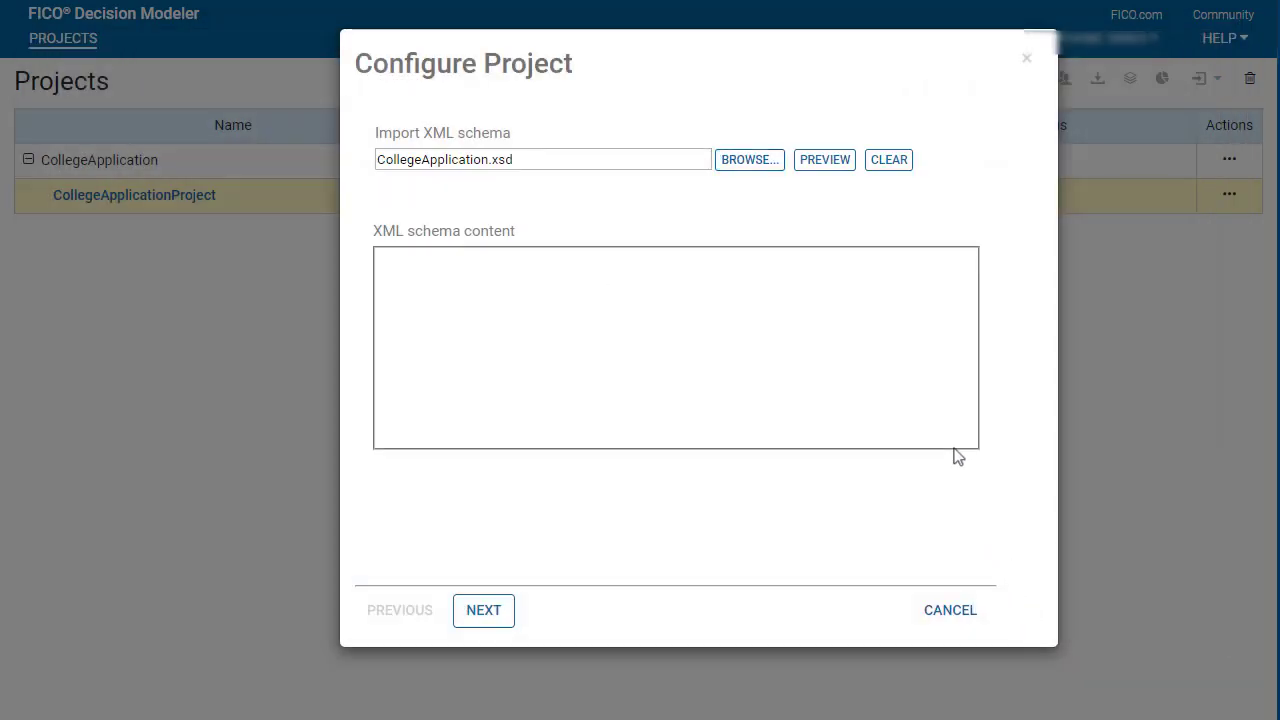
{"action": "left_click", "coordinate": [824, 159]}
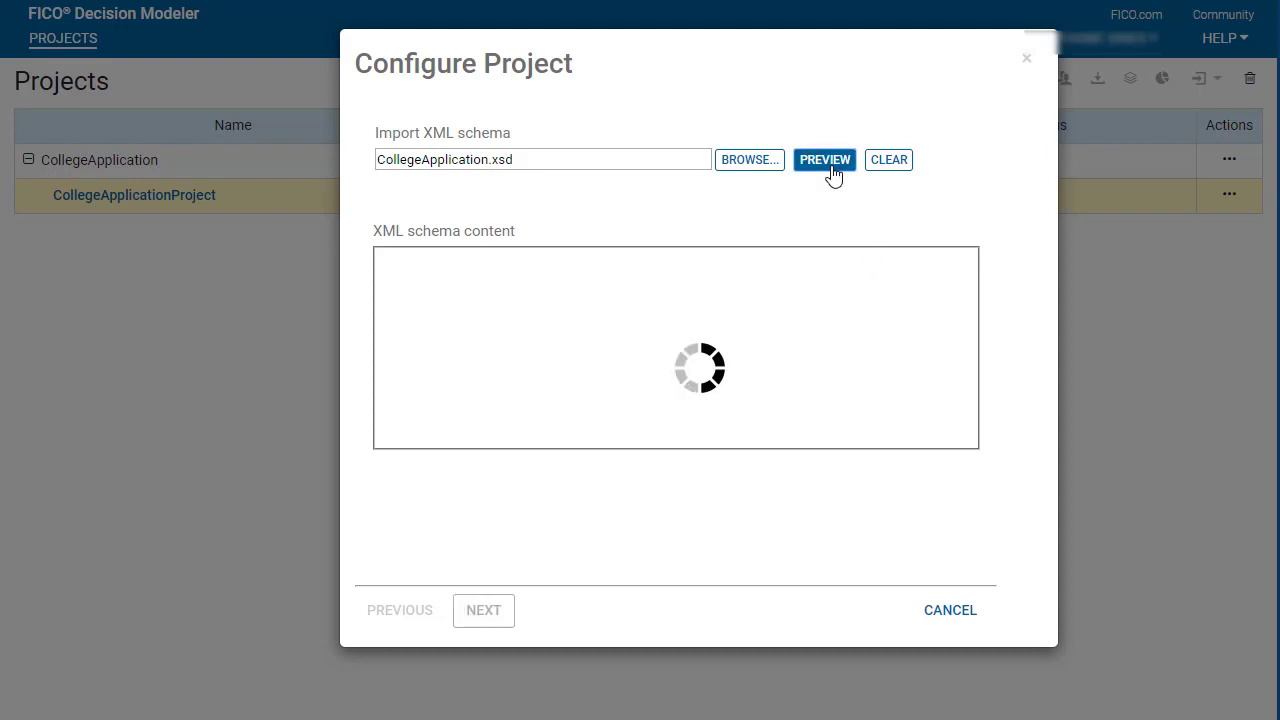
{"action": "left_click", "coordinate": [824, 159]}
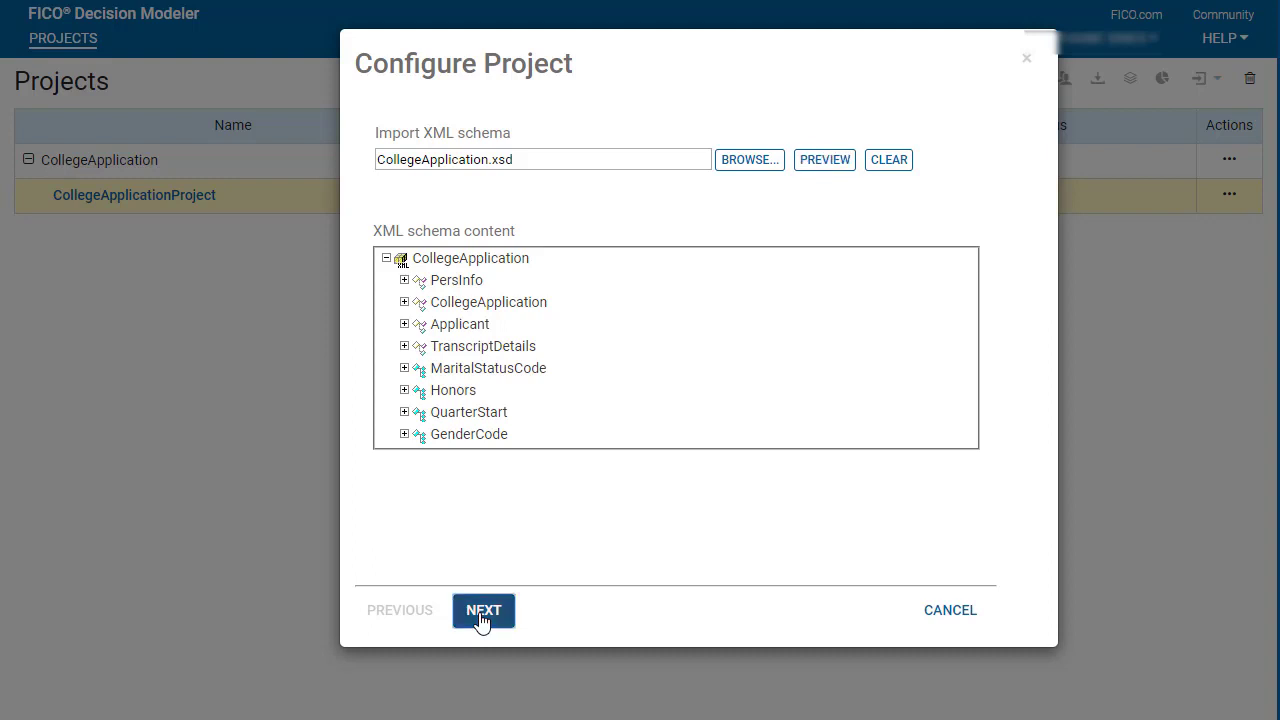
Use CollegeApplication as input and output type, keep default entry points, and finish configuration.
{"action": "left_click", "coordinate": [483, 610]}
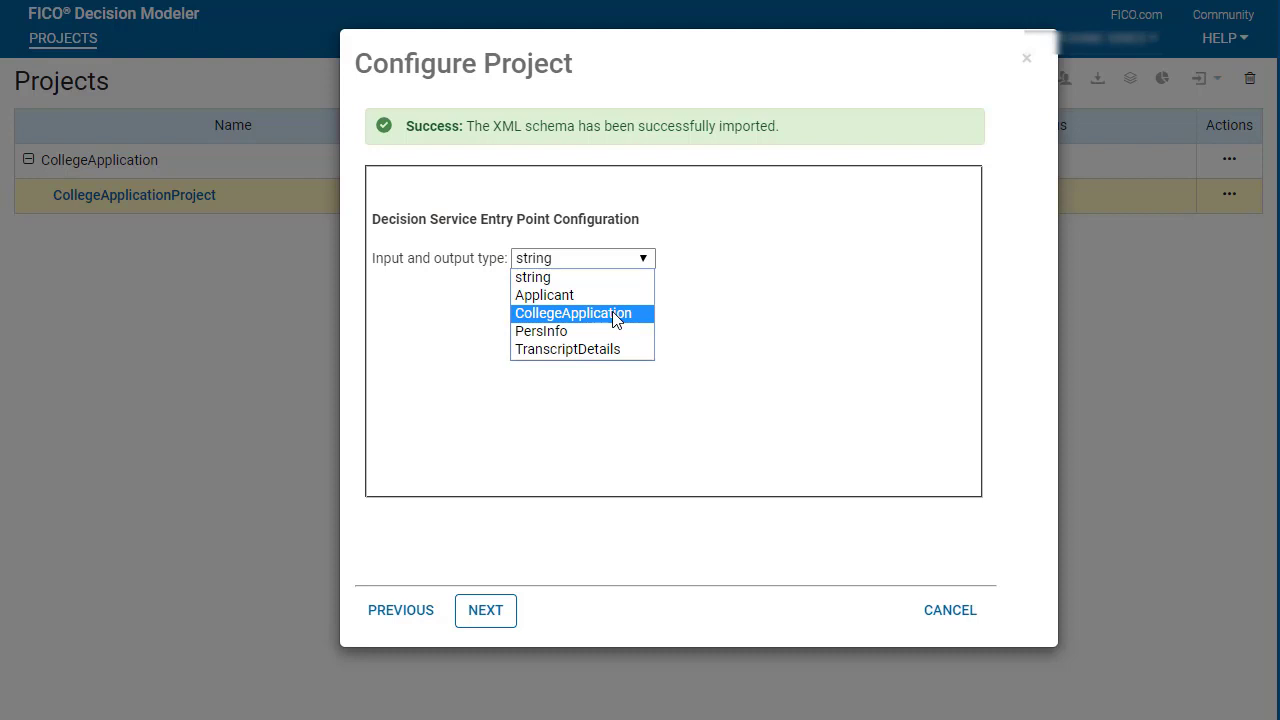
{"action": "left_click", "coordinate": [573, 313]}
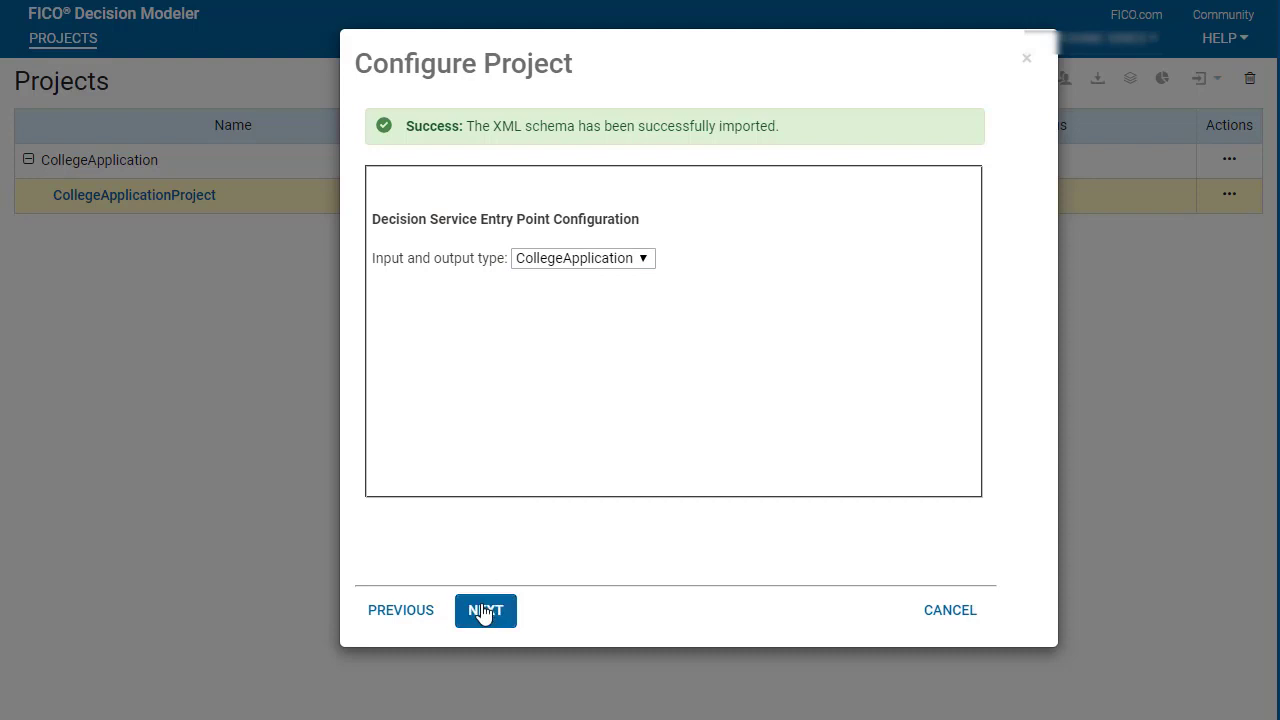
{"action": "left_click", "coordinate": [485, 610]}
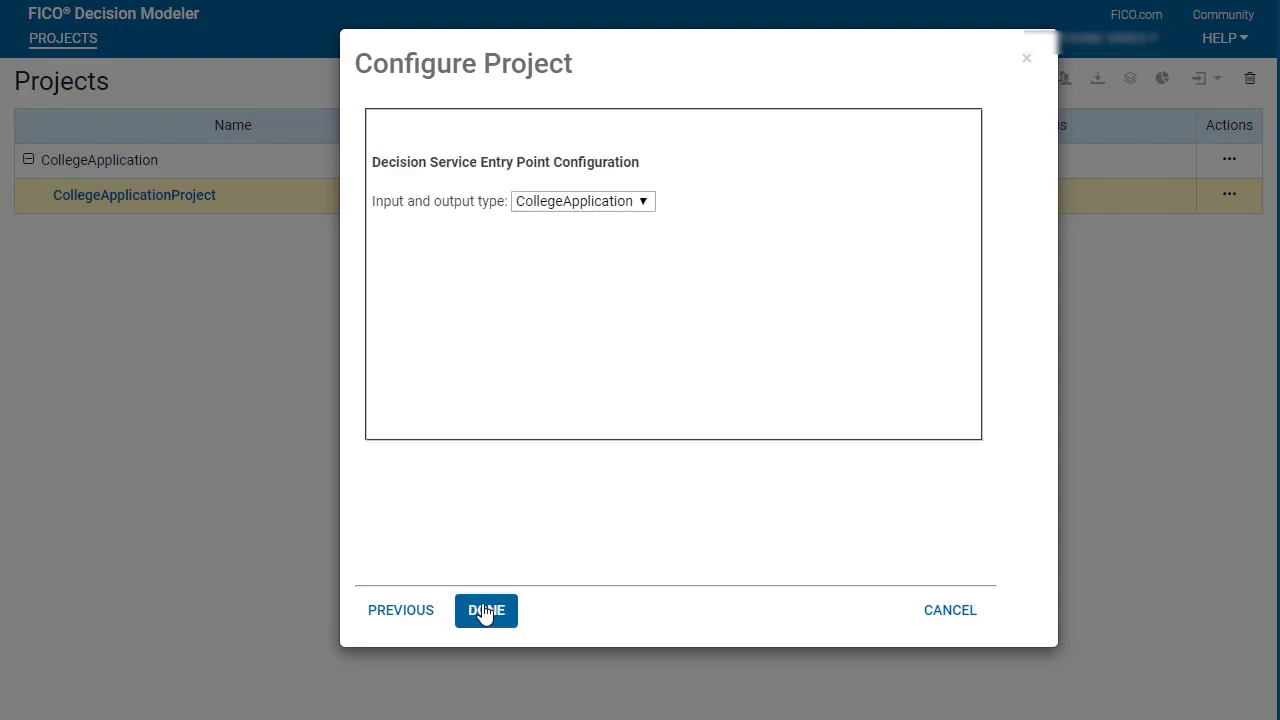
{"action": "left_click", "coordinate": [485, 610]}
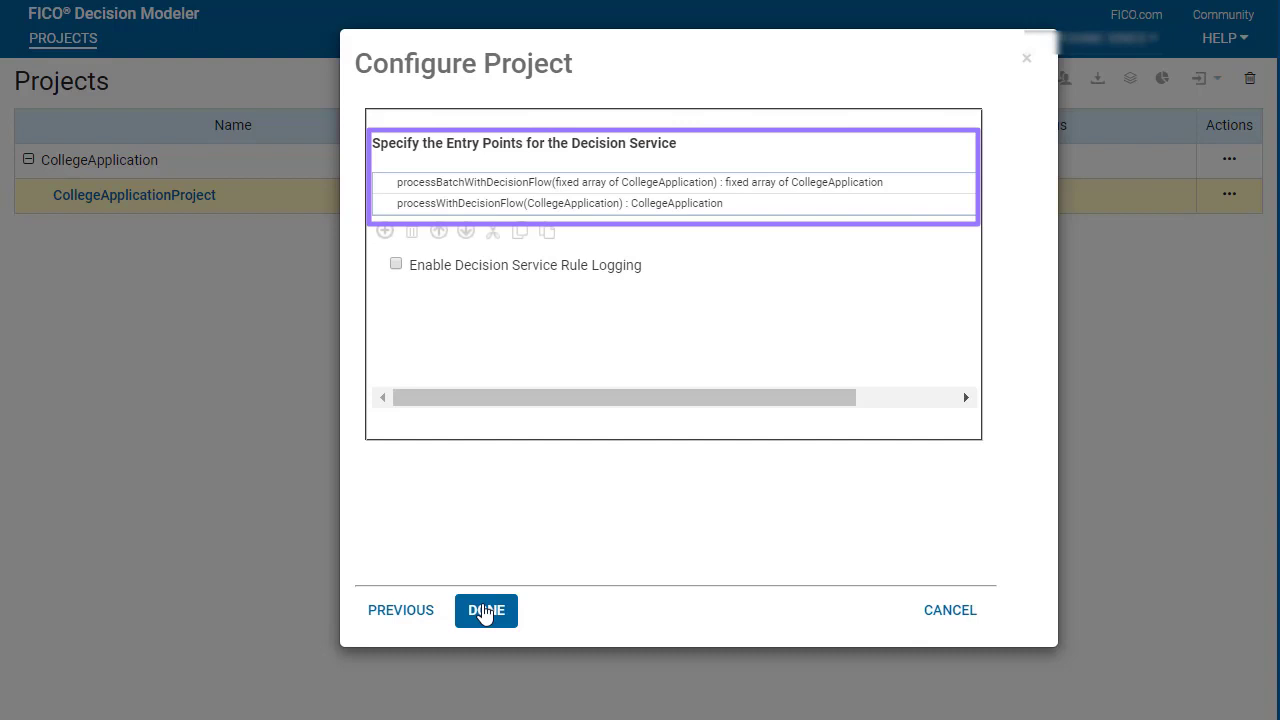
{"action": "left_click", "coordinate": [486, 610]}
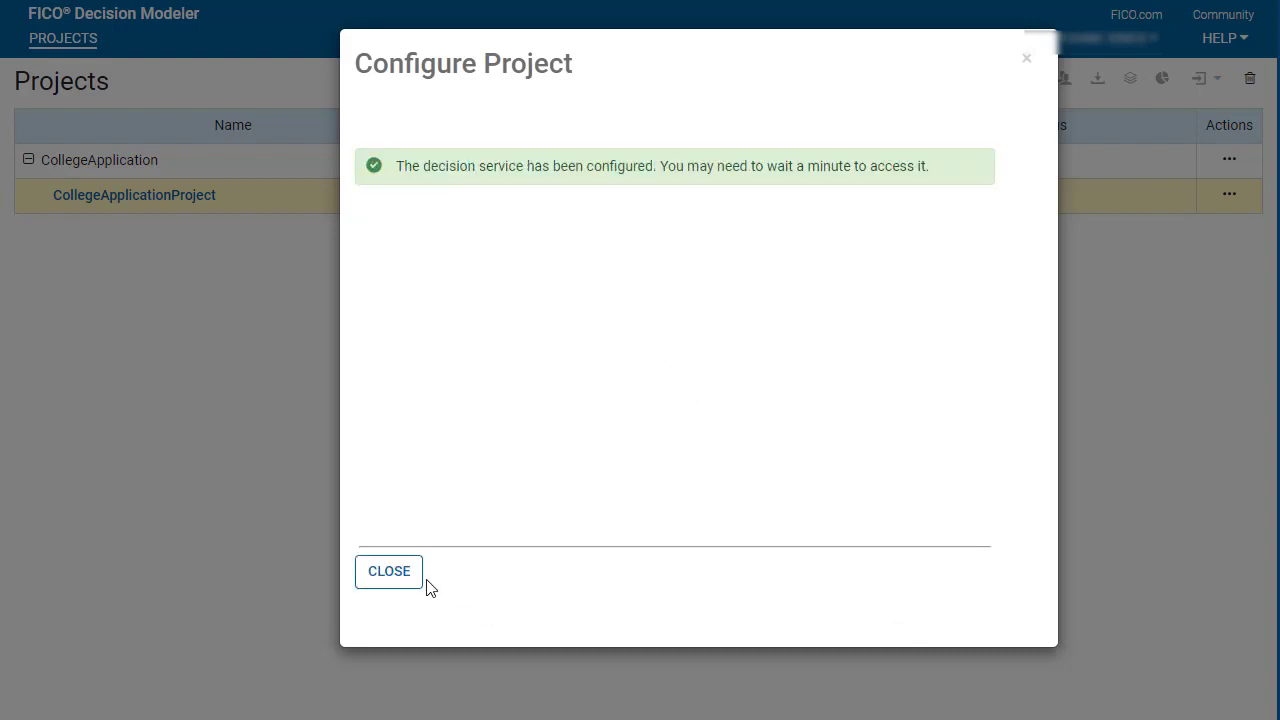
{"action": "left_click", "coordinate": [388, 571]}
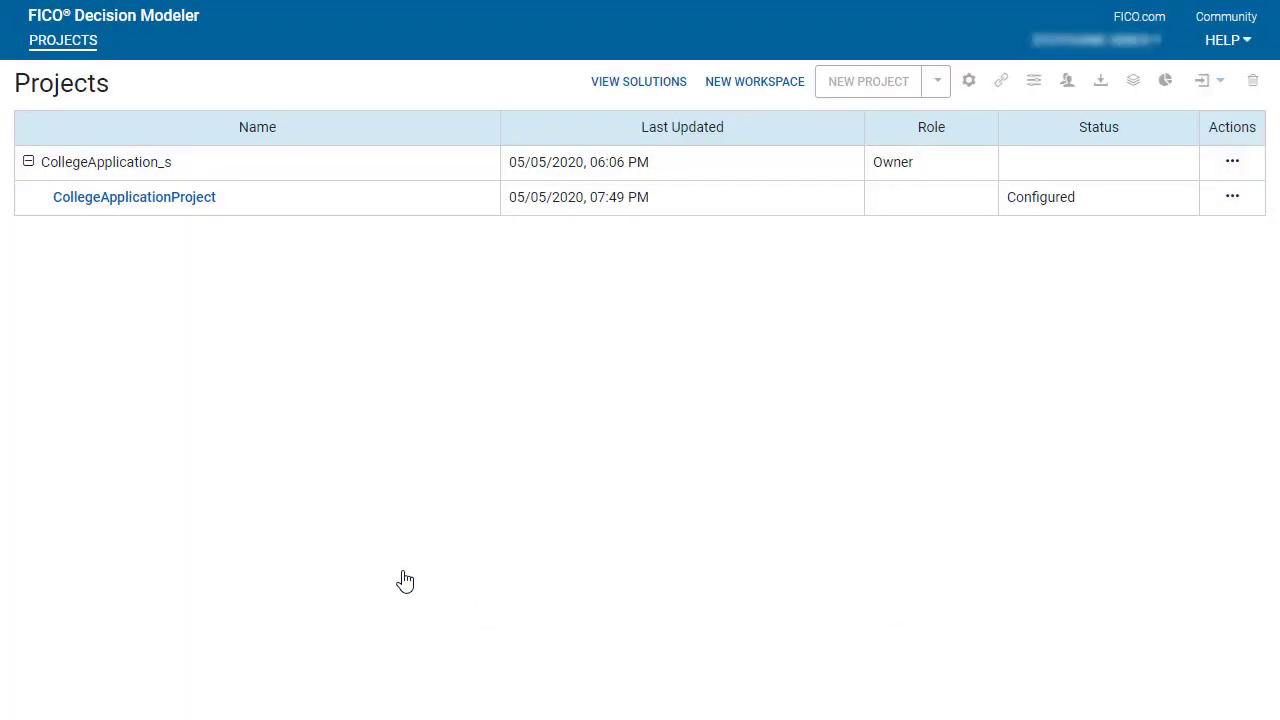
{"action": "mouse_move", "coordinate": [203, 197]}
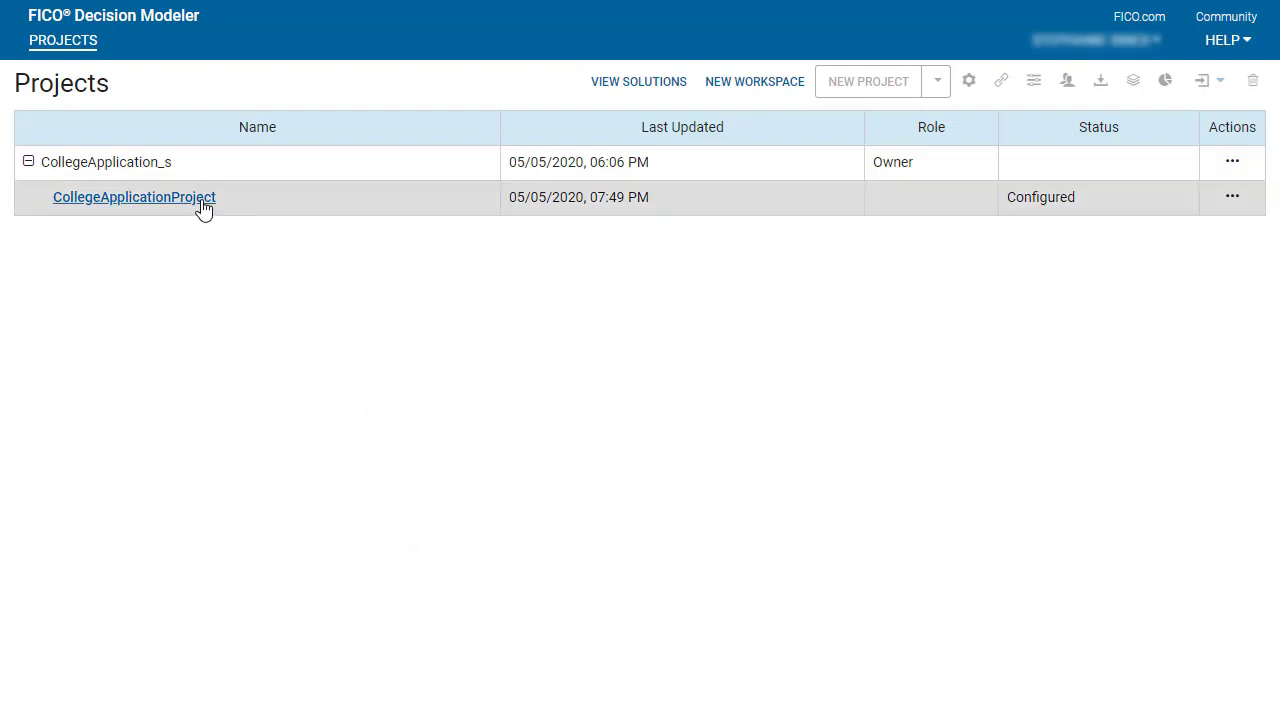
Open CollegeApplicationProject from the Projects list to show its empty project folder.
{"action": "left_click", "coordinate": [134, 197]}
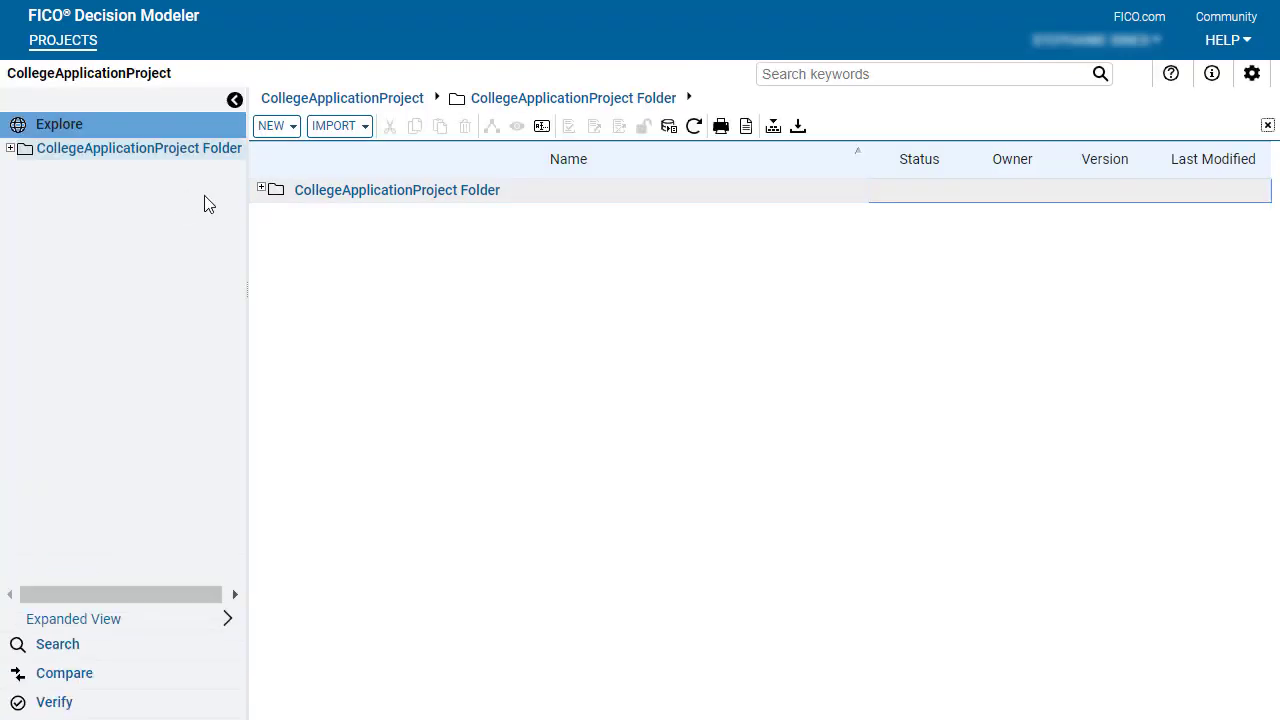
{"action": "mouse_move", "coordinate": [1170, 73]}
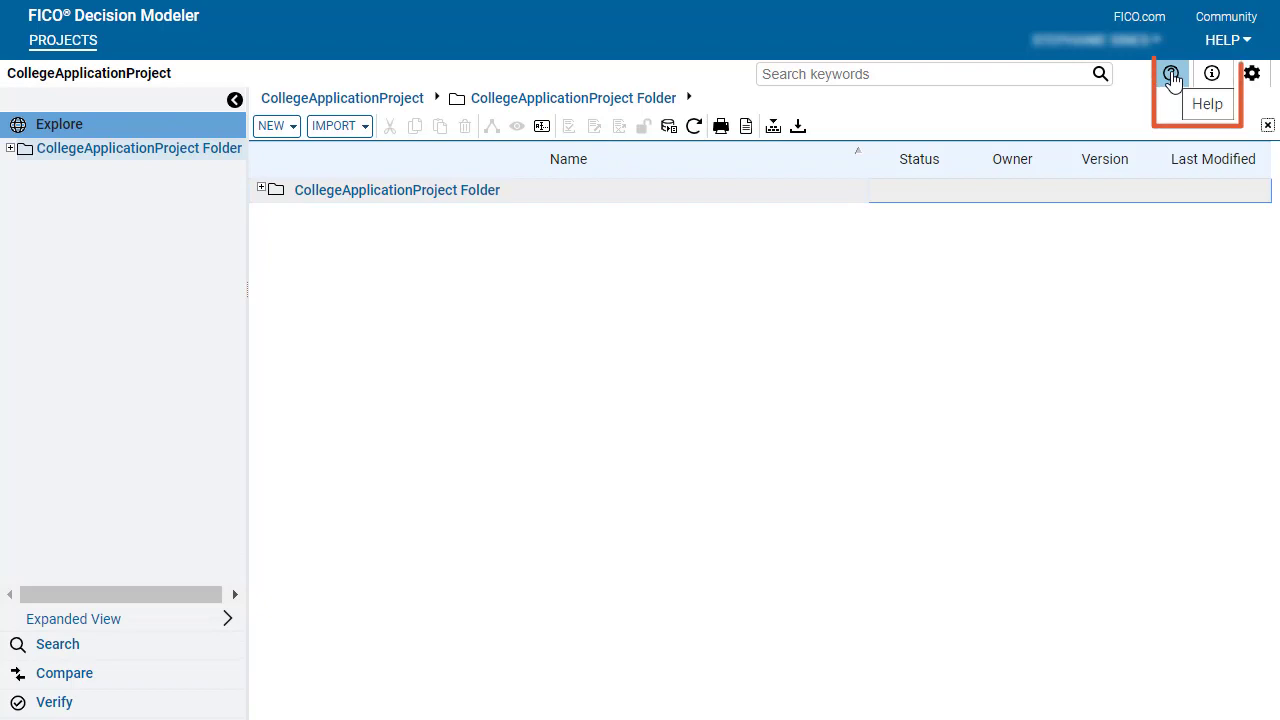
{"action": "mouse_move", "coordinate": [1250, 41]}
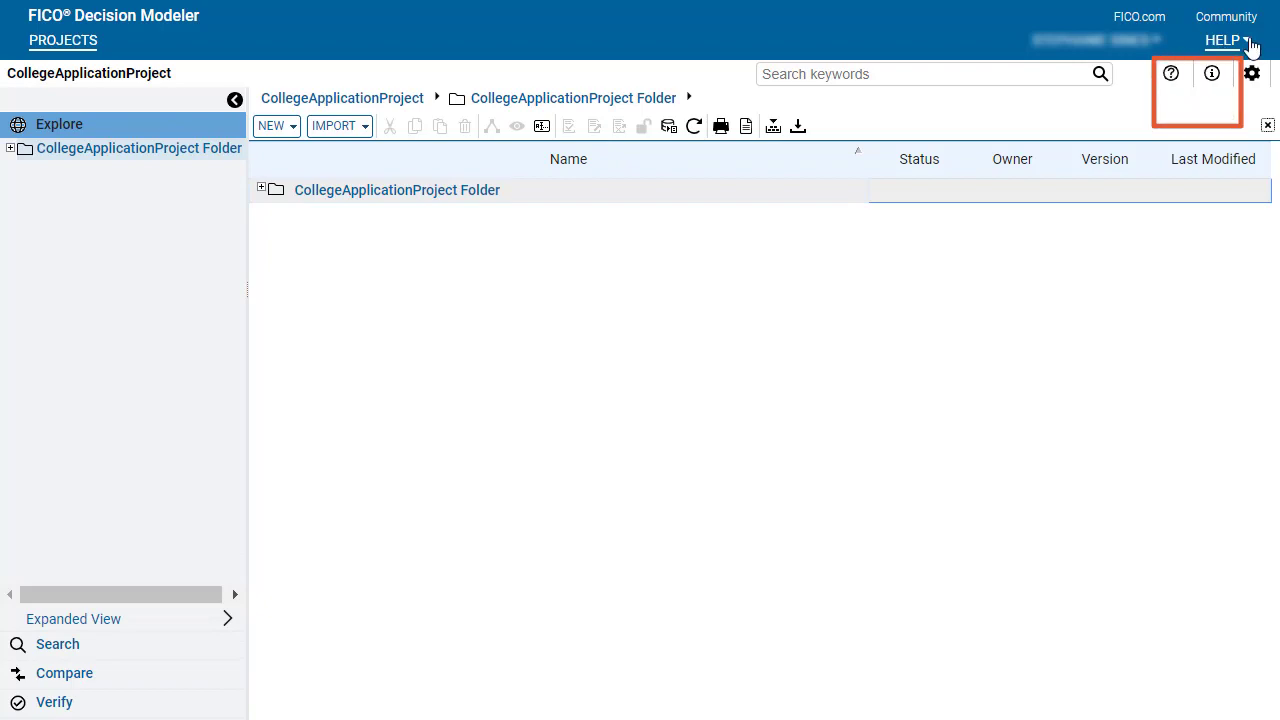